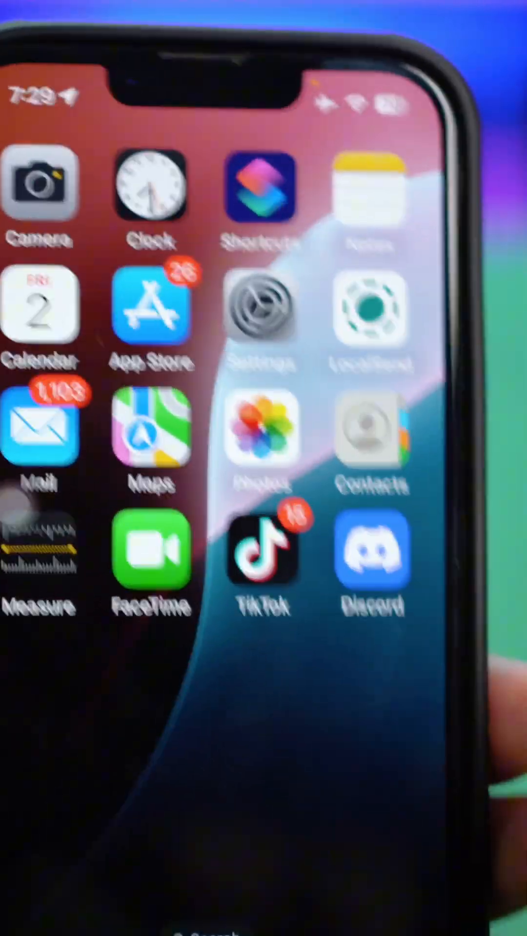
- Swipe across the Home Screen to reach and launch the Watch app
scroll(left, 3)
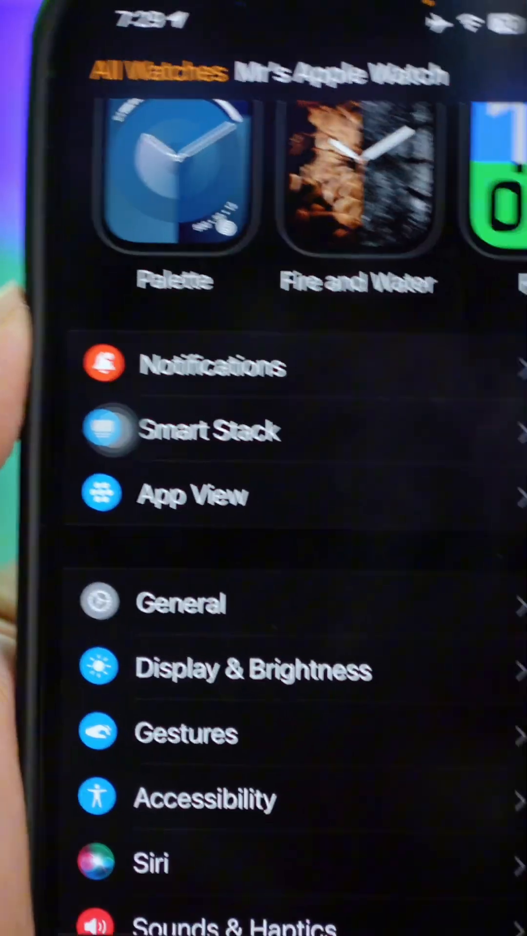
- Go to General > Software Update and confirm watchOS 11.4 is up to date
click(182, 604)
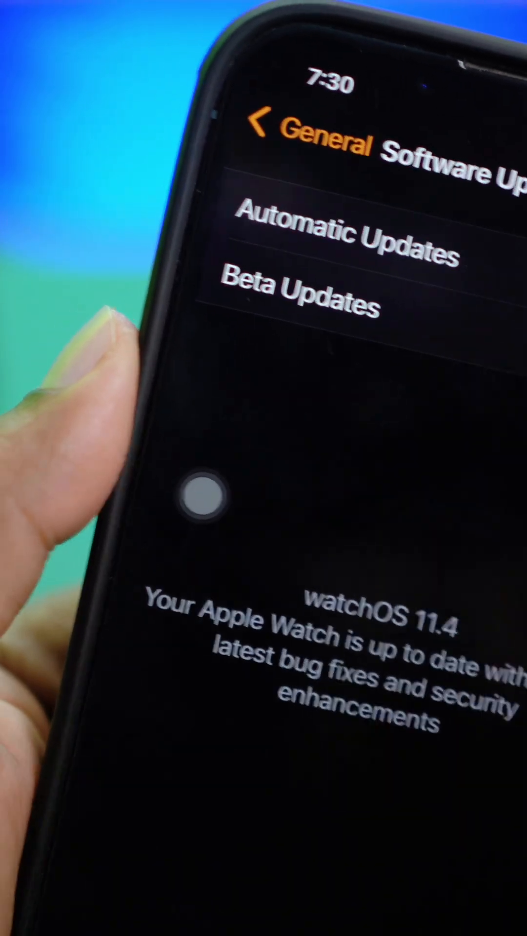
- Return to General and scroll down to Storage, Diagnostic Logs and Reset
click(265, 123)
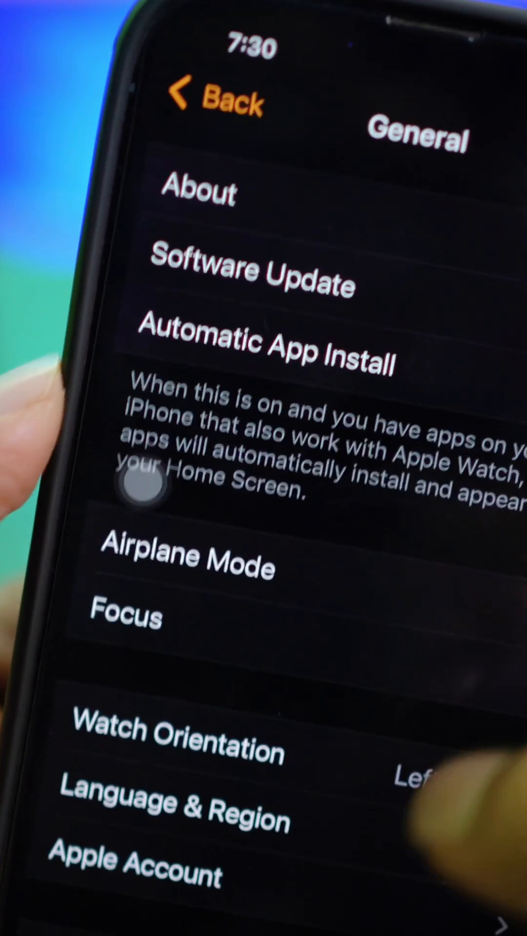
scroll(down, 3)
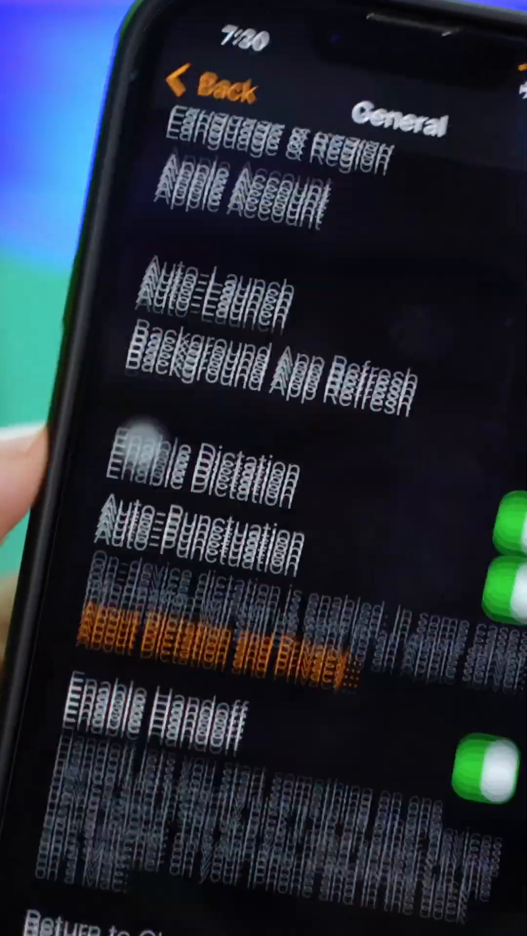
scroll(down, 3)
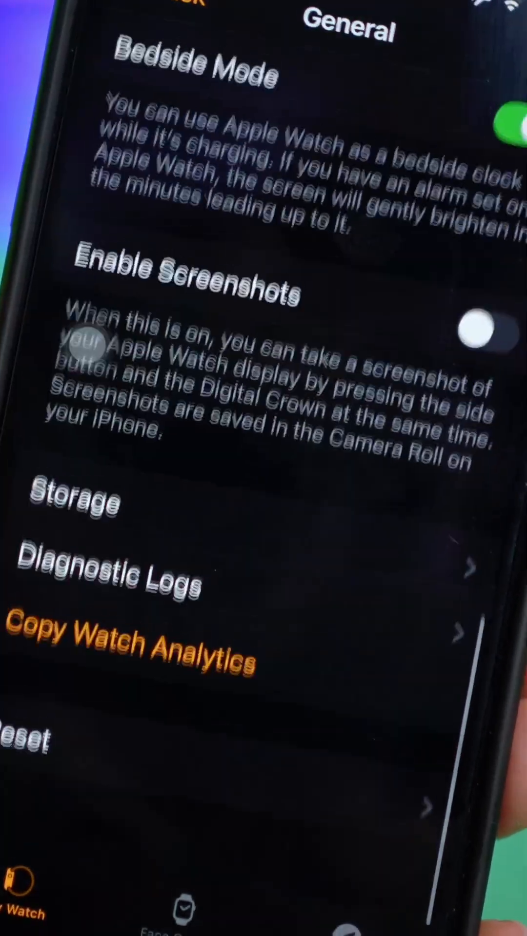